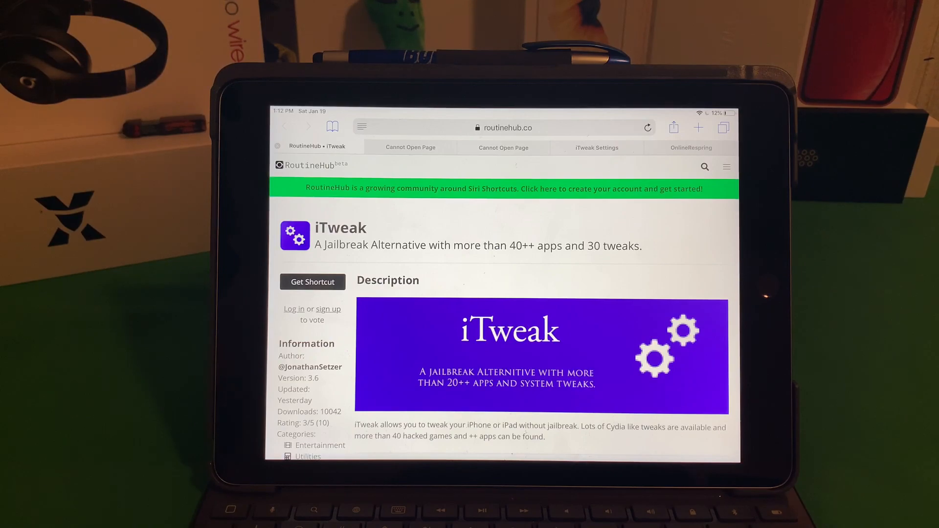
- Scroll down the iTweak RoutineHub page toward its Get Shortcut link
scroll("down", 3)
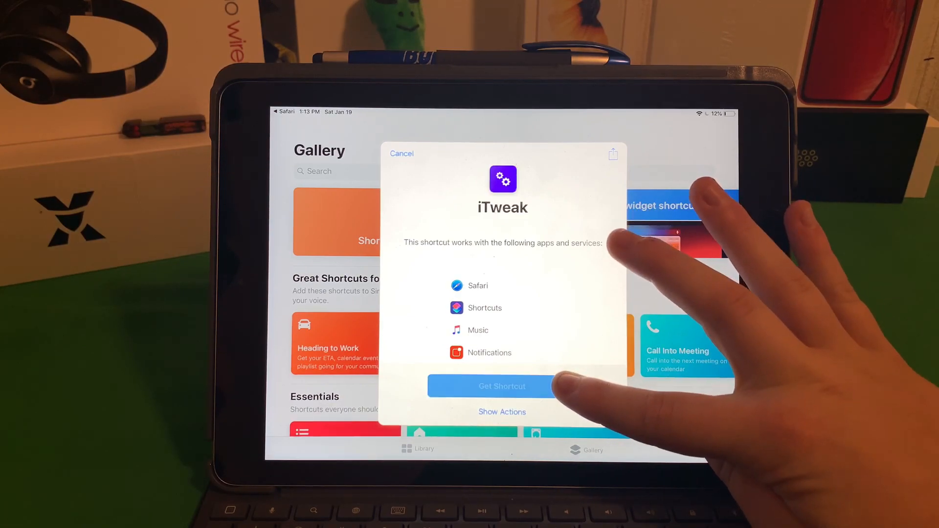
- Add iTweak to the library, replacing the existing iTweak copy
left_click(502, 386)
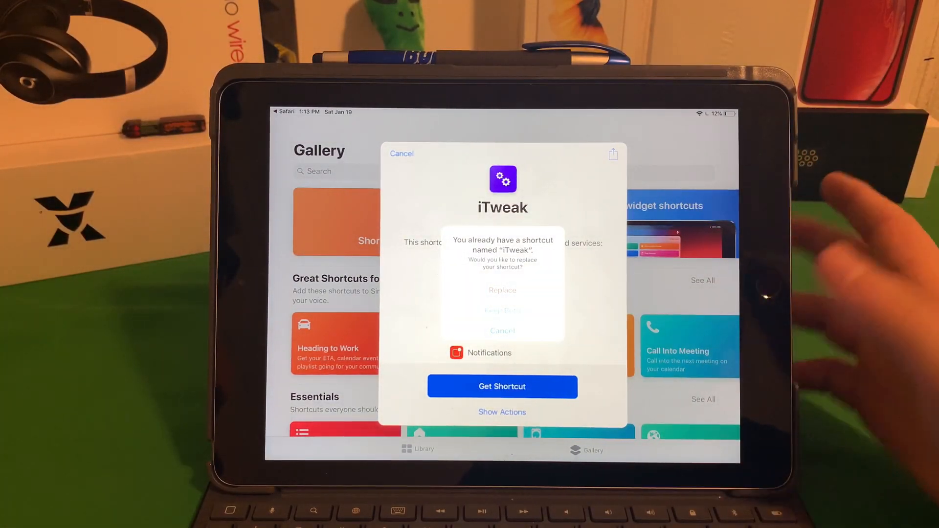
left_click(502, 331)
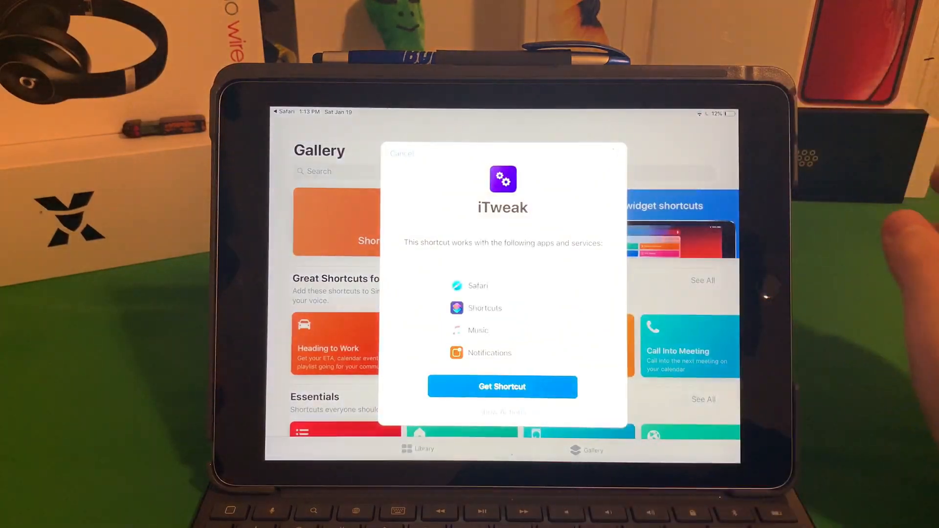
left_click(502, 386)
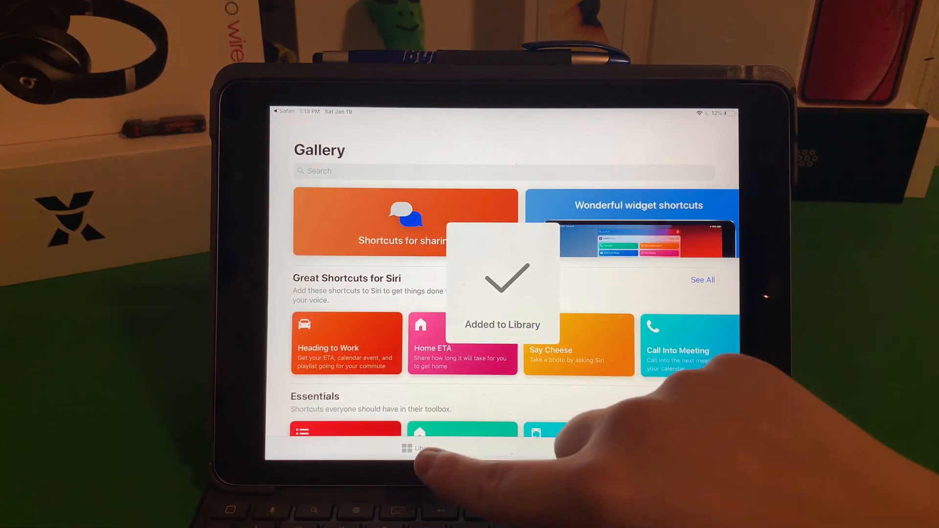
- Find iTweak in the Library and run it
left_click(417, 448)
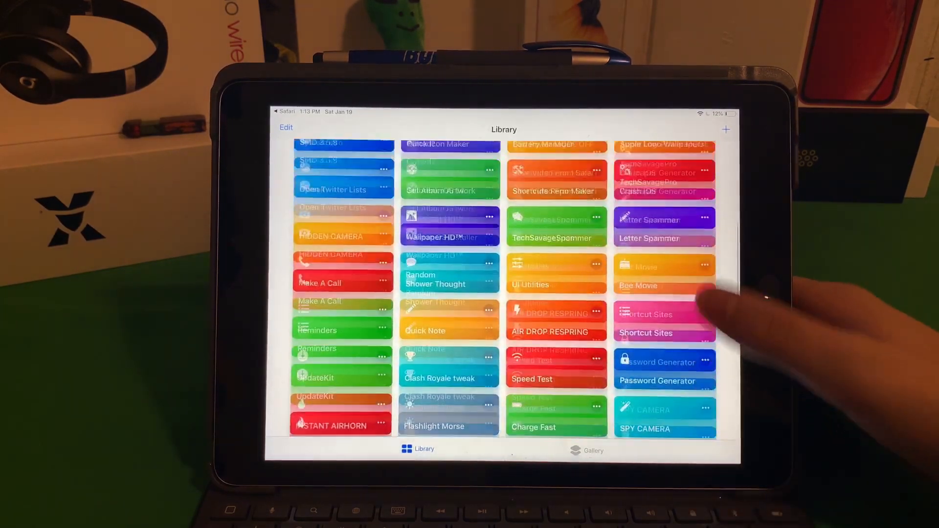
scroll("down", 3)
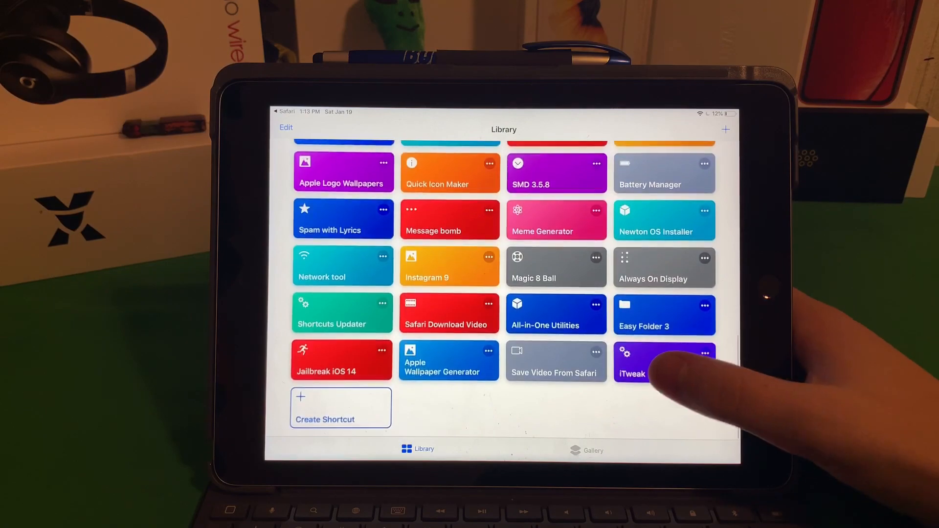
left_click(664, 362)
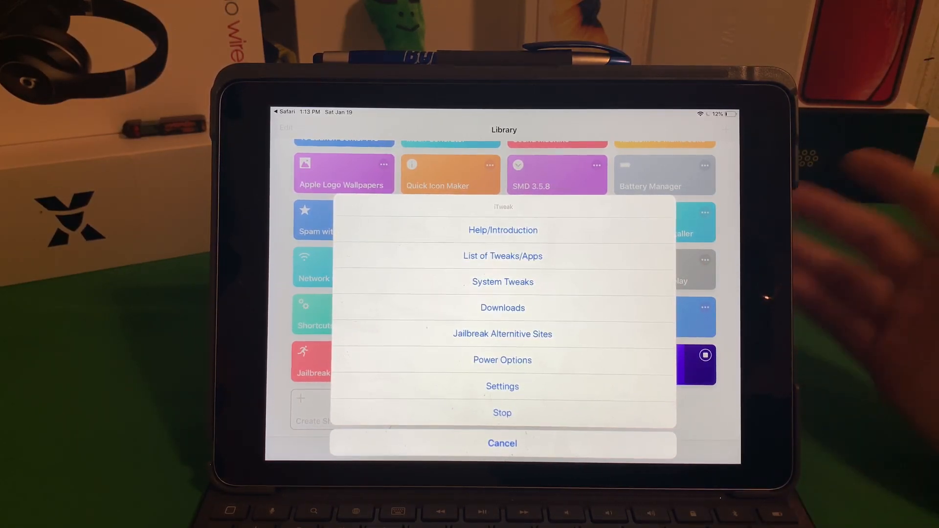
- Show iTweak's List of Tweaks/Apps alert, scroll through it, and dismiss it
left_click(502, 443)
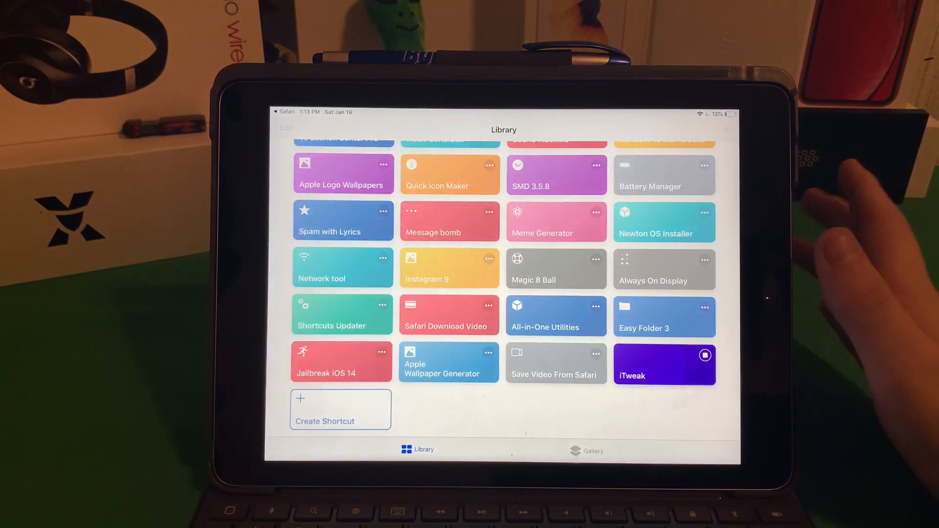
left_click(664, 363)
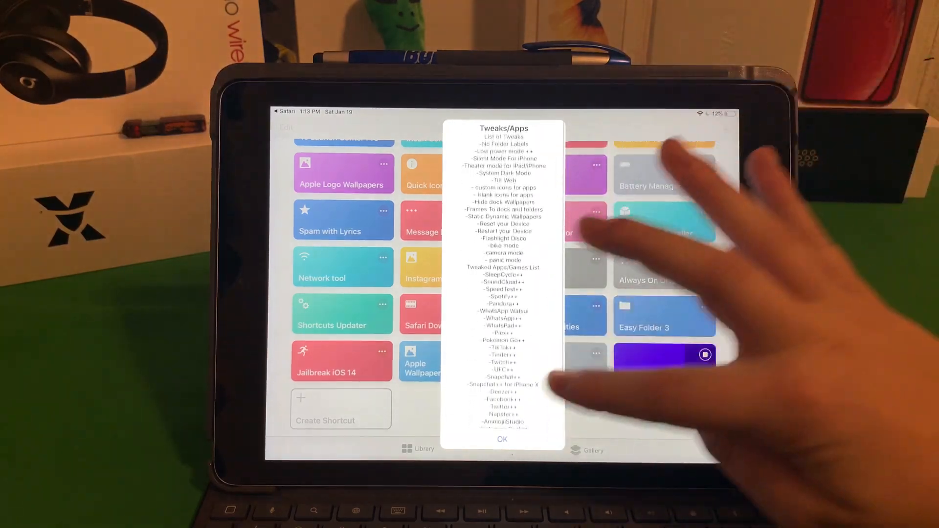
scroll("down", 3)
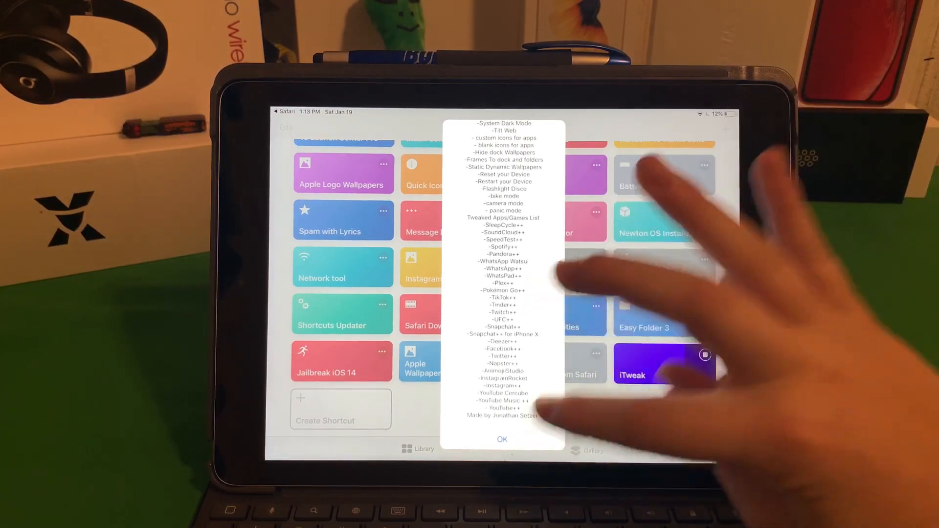
left_click(502, 439)
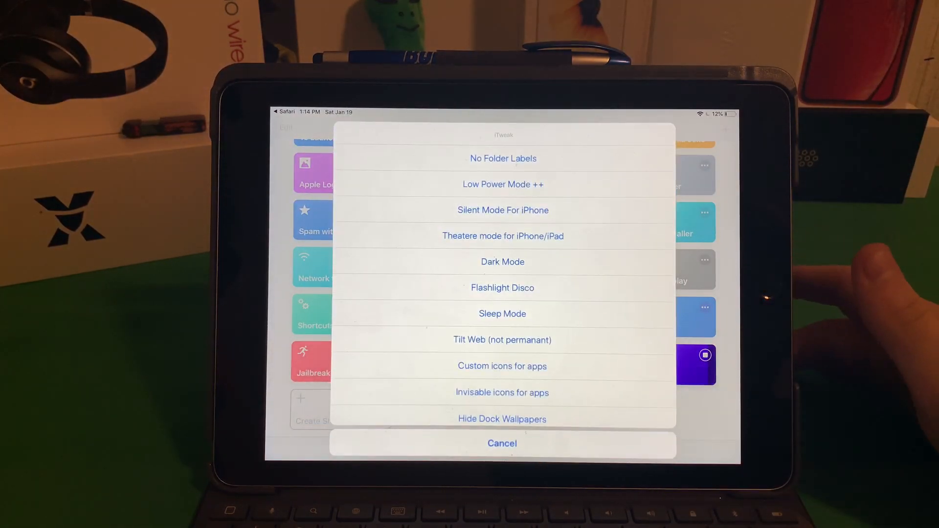
scroll("up", 3)
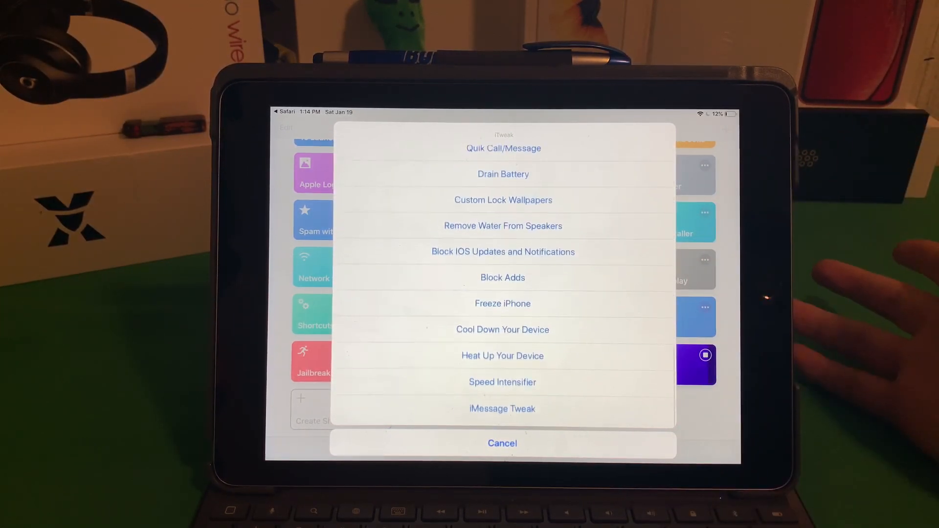
scroll("down", 3)
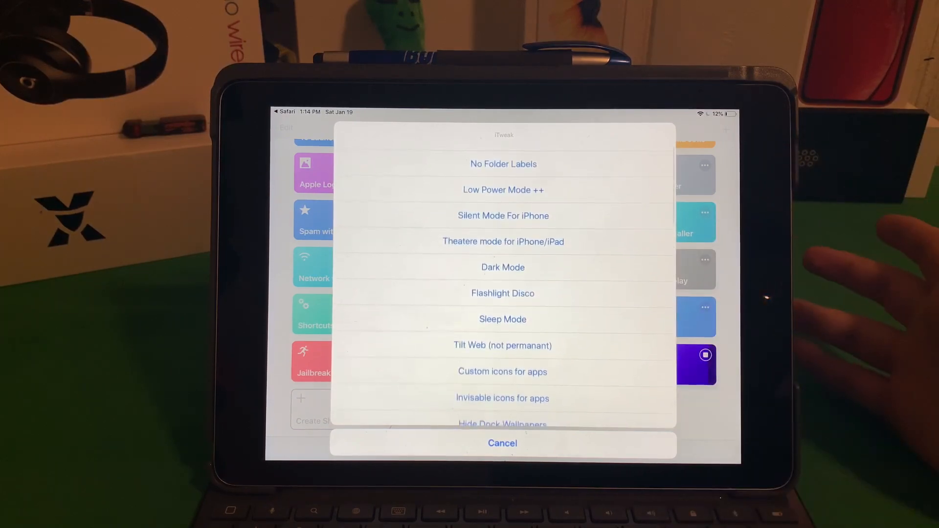
scroll("up", 3)
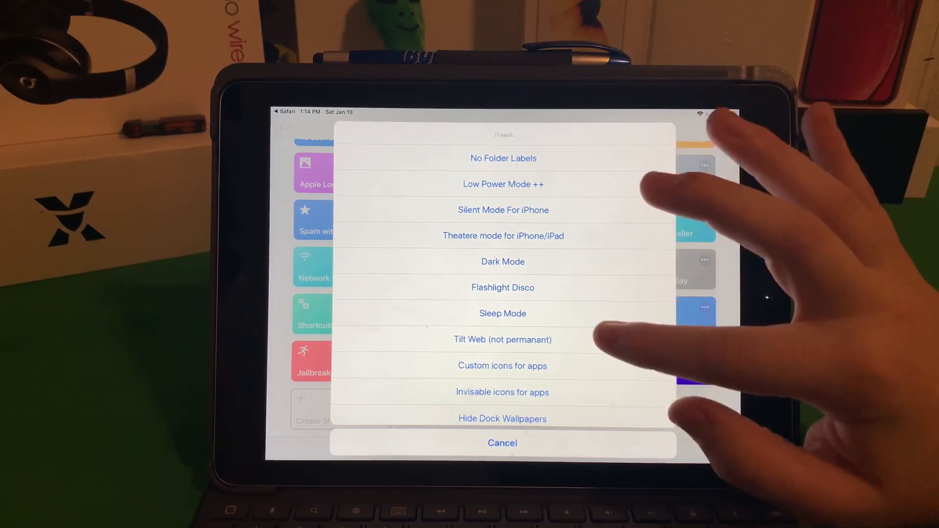
scroll("down", 3)
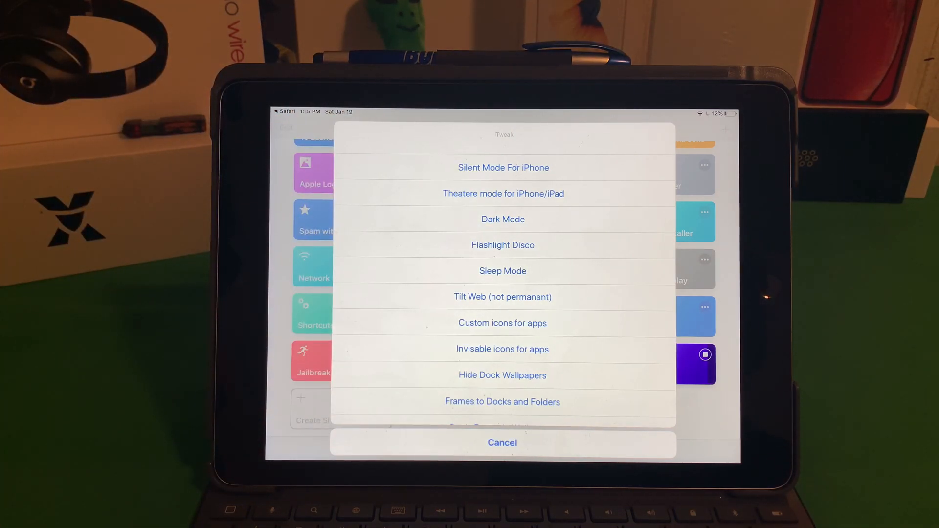
scroll("up", 3)
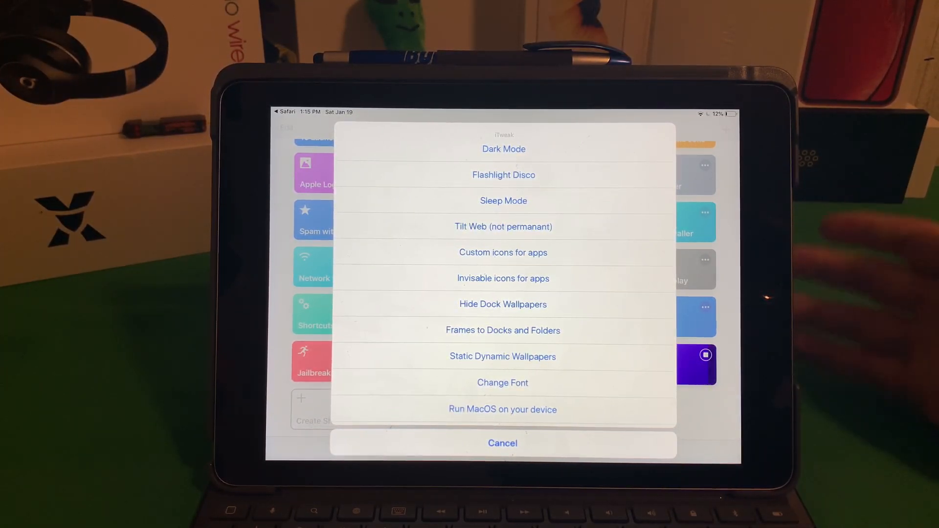
- Scroll through iTweak's System Tweaks menu to options like Panic Mode and Drain Battery
scroll("down", 3)
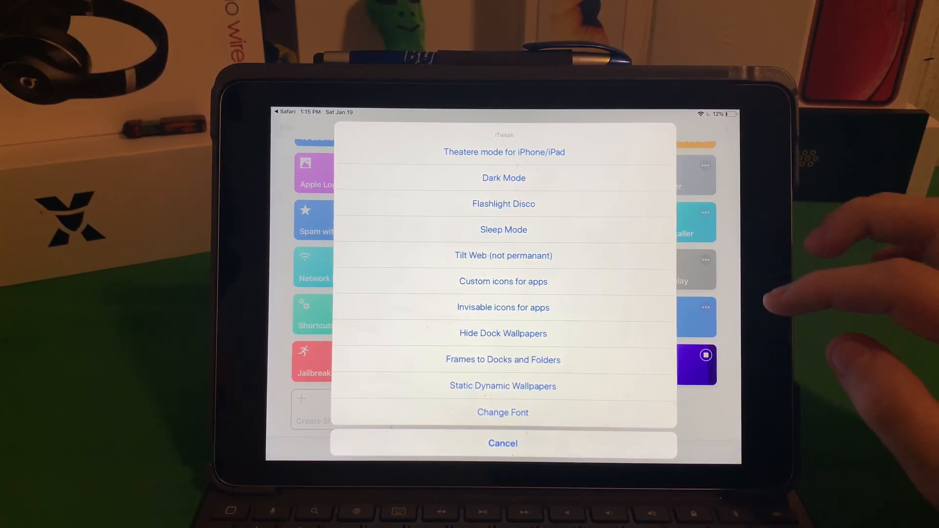
scroll("down", 3)
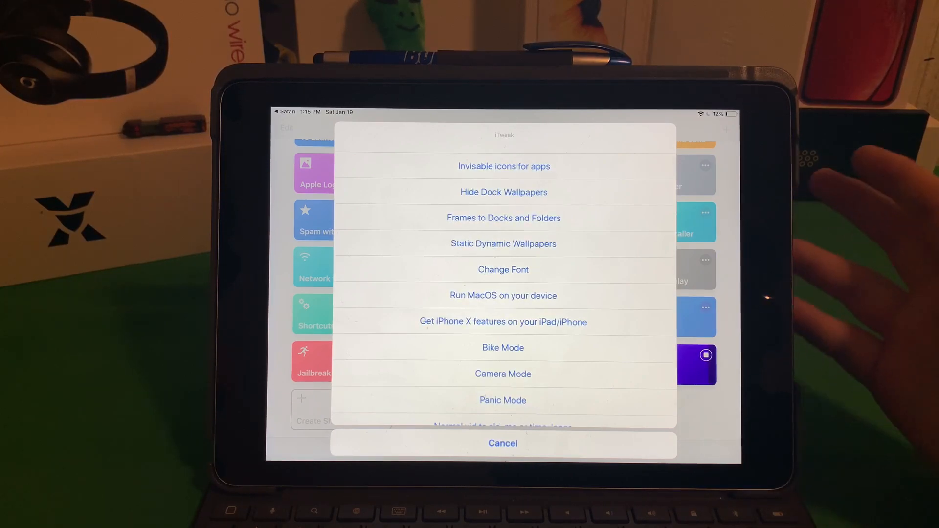
scroll("down", 3)
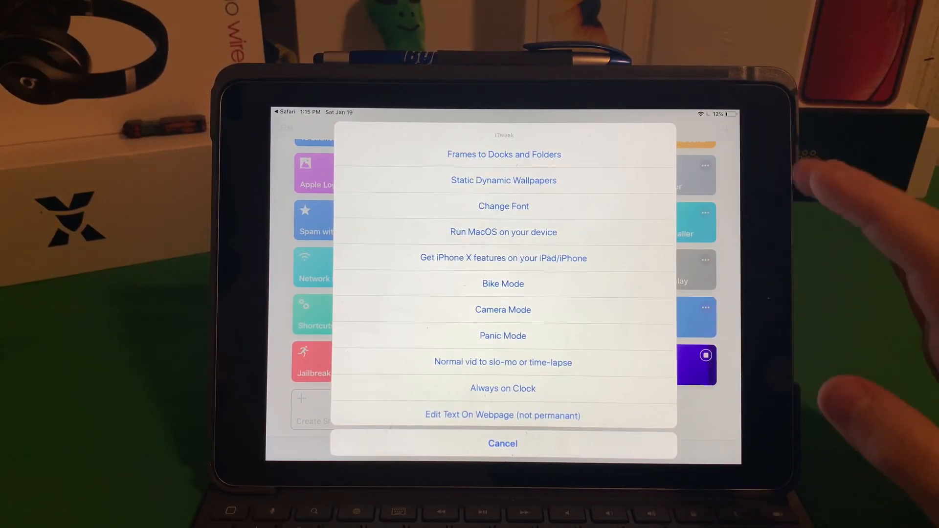
scroll("up", 3)
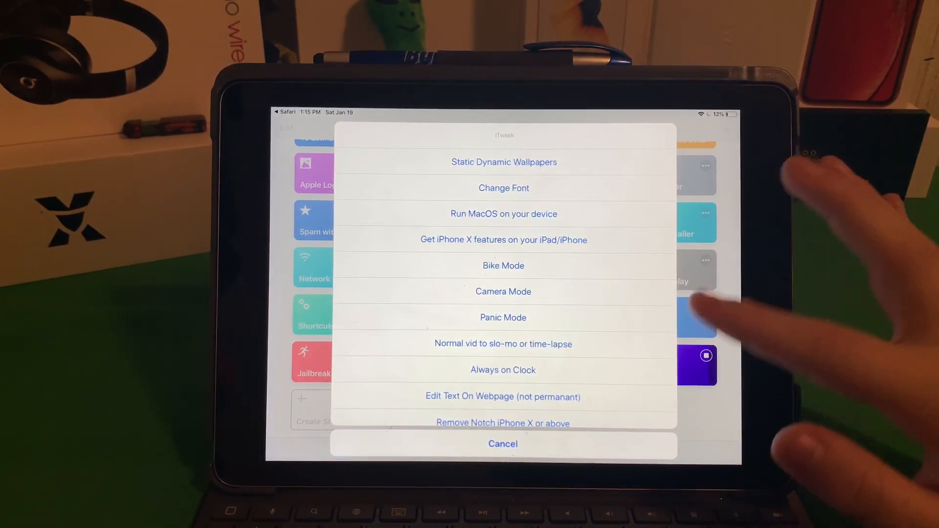
scroll("down", 3)
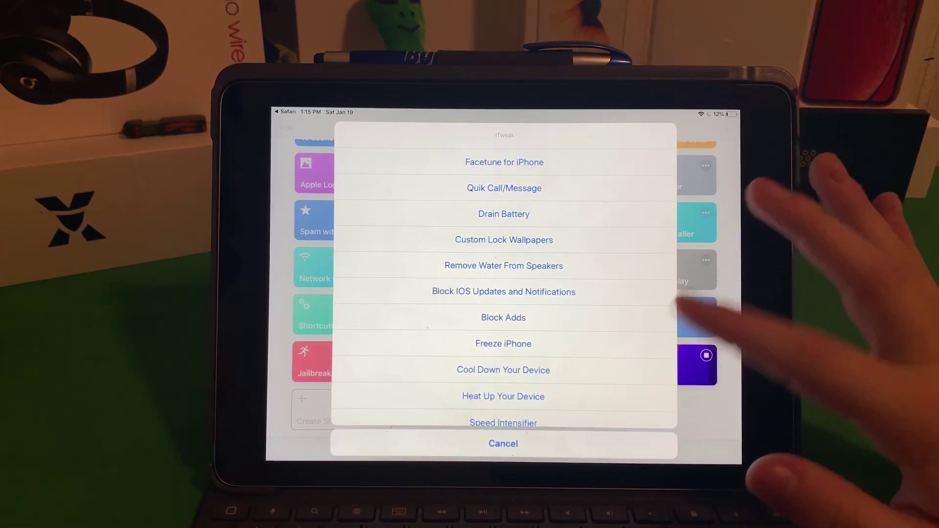
scroll("down", 3)
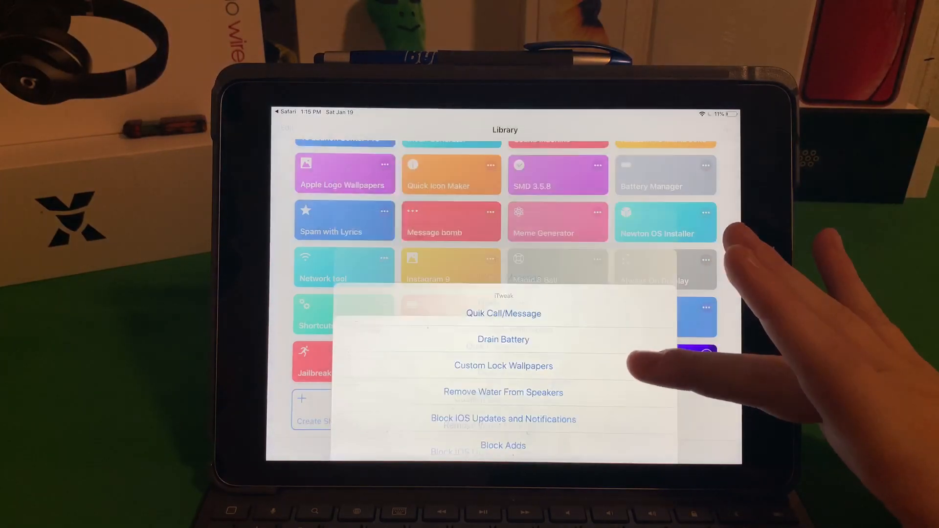
- Dismiss the device heating warning and the no-flashlight message
left_click(504, 339)
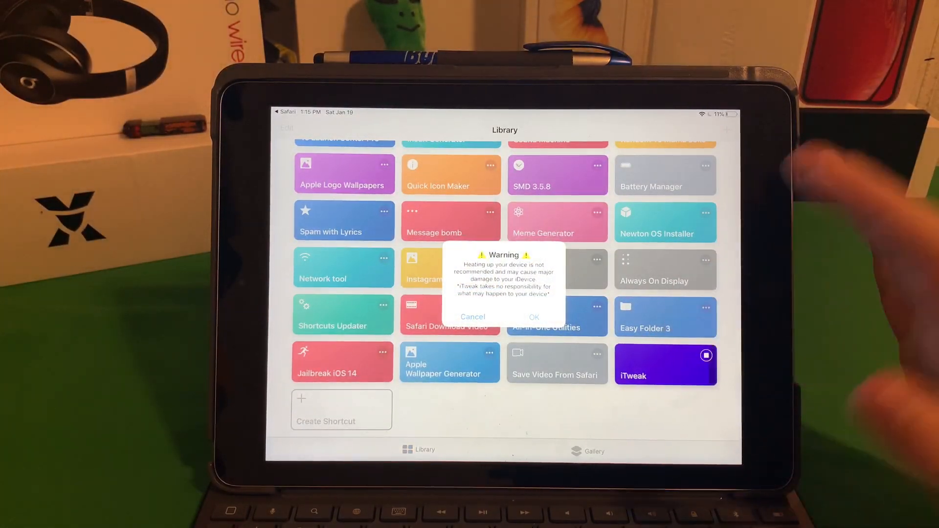
left_click(533, 317)
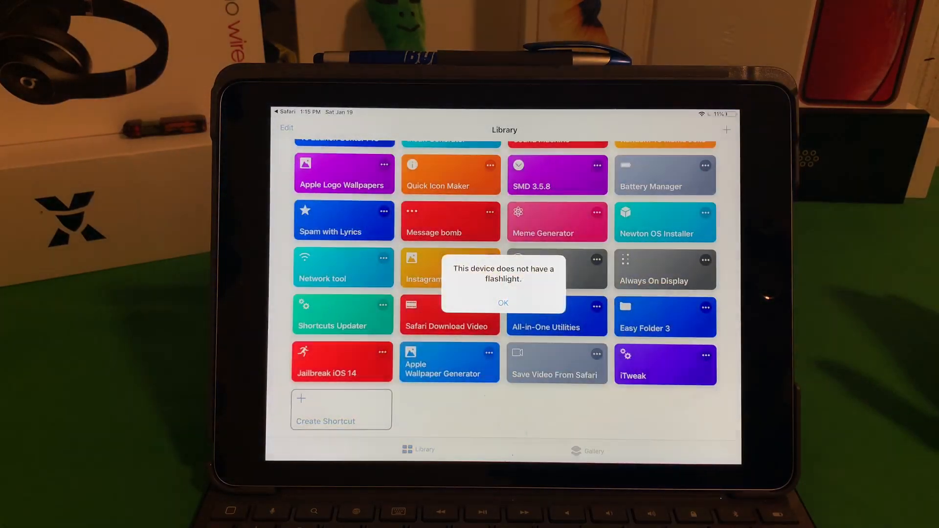
left_click(504, 303)
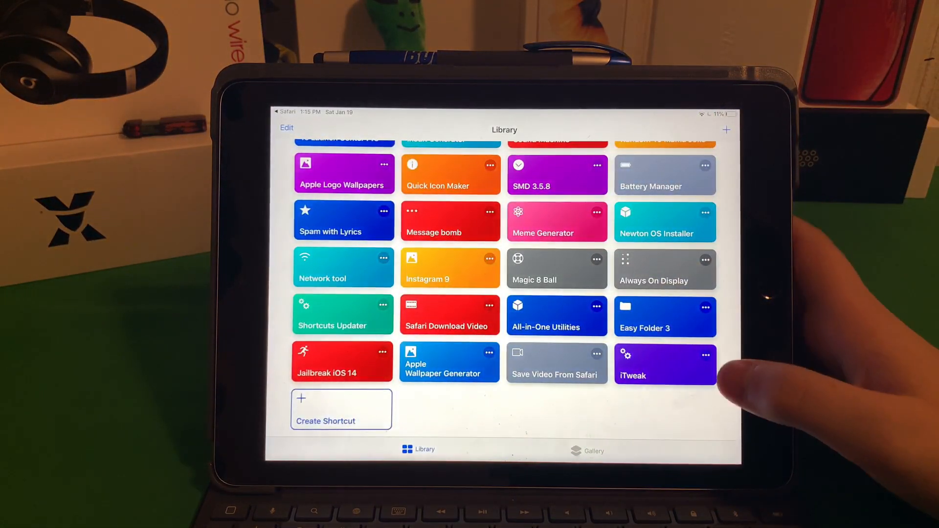
- Review iTweak's actions in the editor and finish with Done
left_click(665, 364)
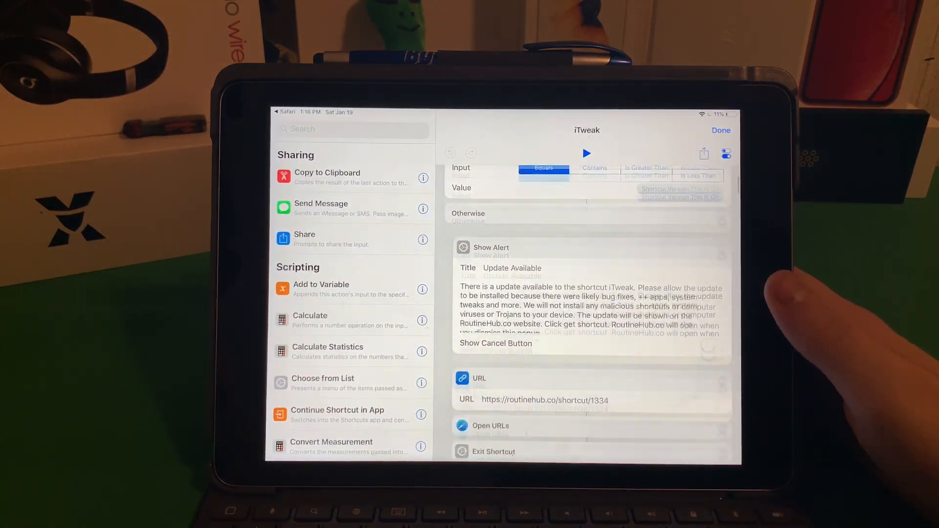
scroll("down", 3)
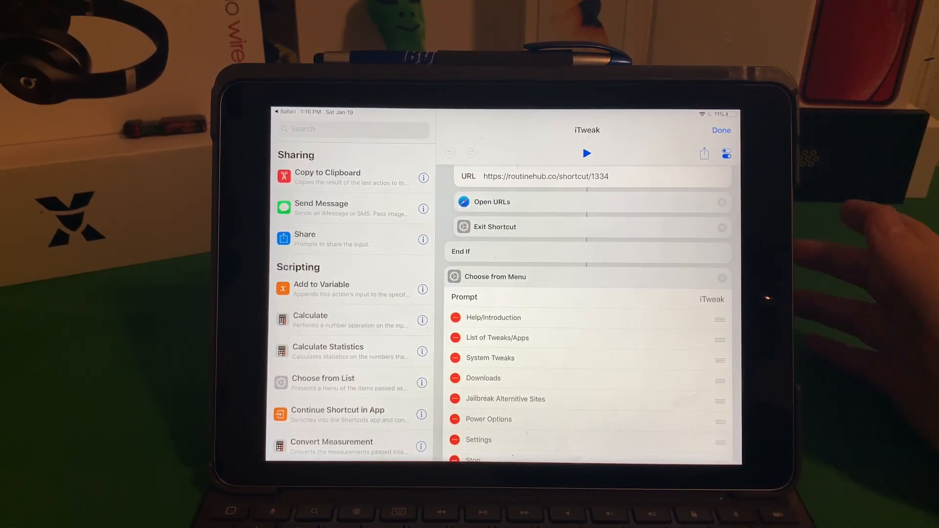
left_click(721, 131)
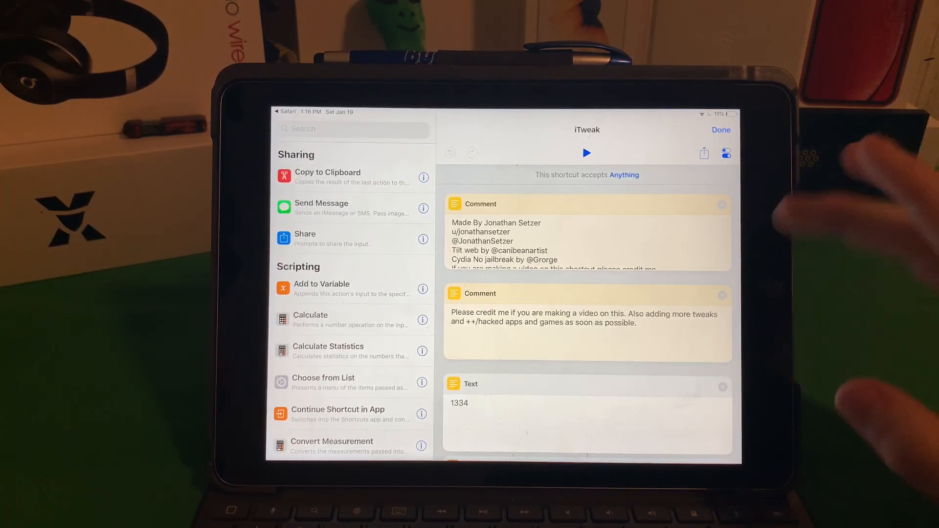
left_click(721, 130)
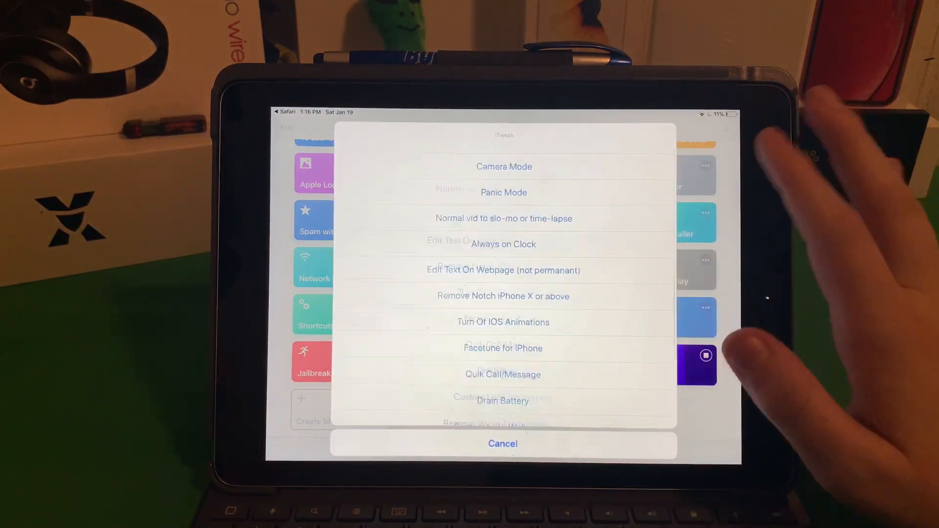
- Return from the Speed Intensifier page to Shortcuts and dismiss the iTweak menu
scroll("down", 3)
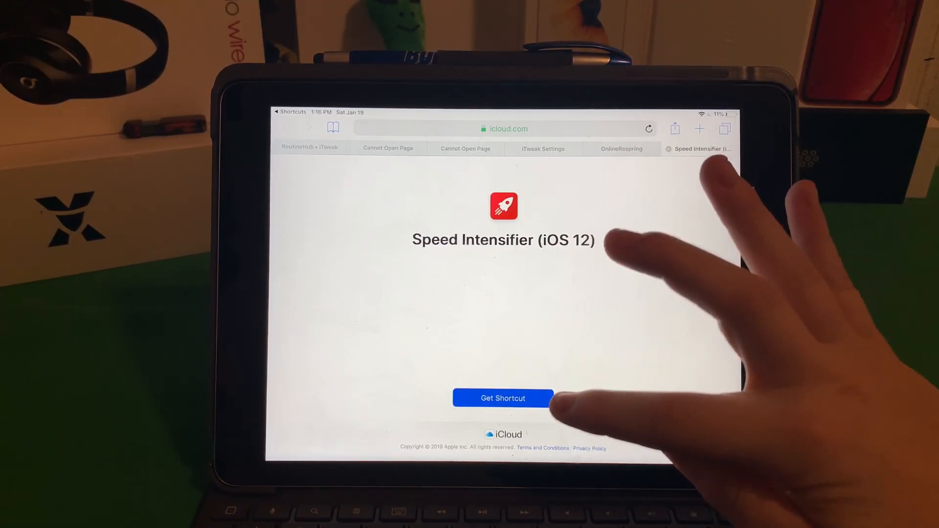
left_click(502, 398)
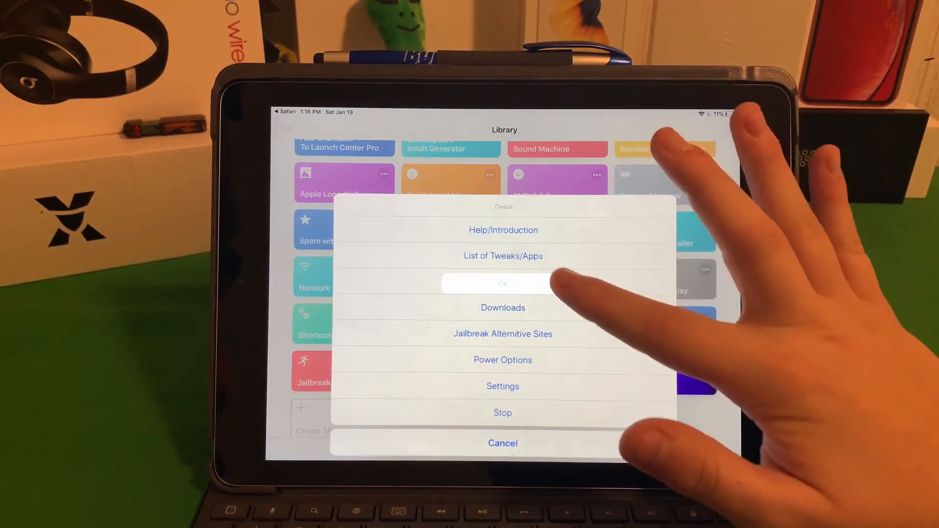
left_click(503, 283)
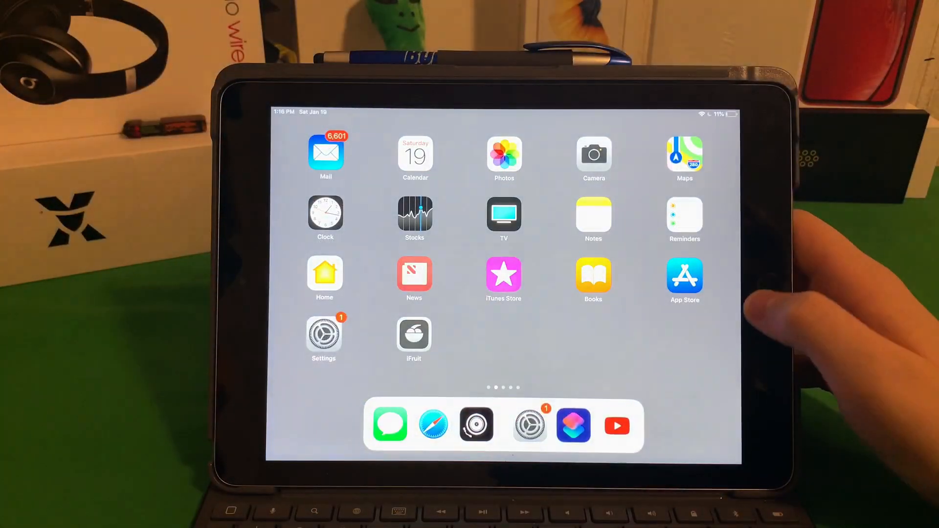
- Reopen Shortcuts from the dock and scroll the Library to the iTweak tile
left_click(573, 426)
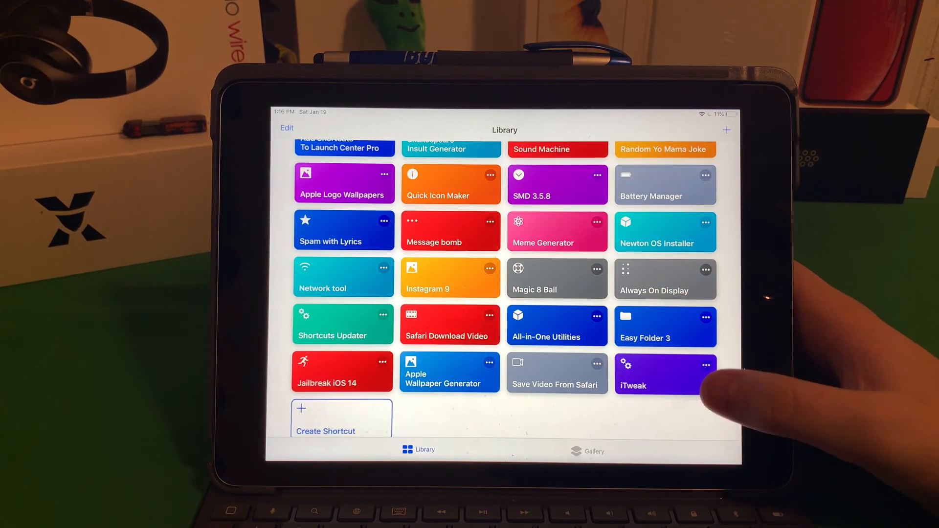
scroll("up", 3)
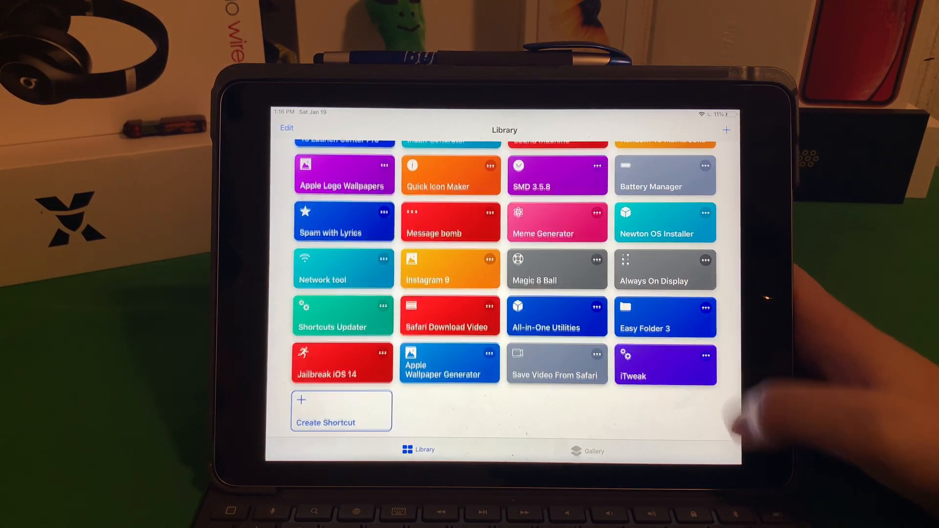
scroll("up", 3)
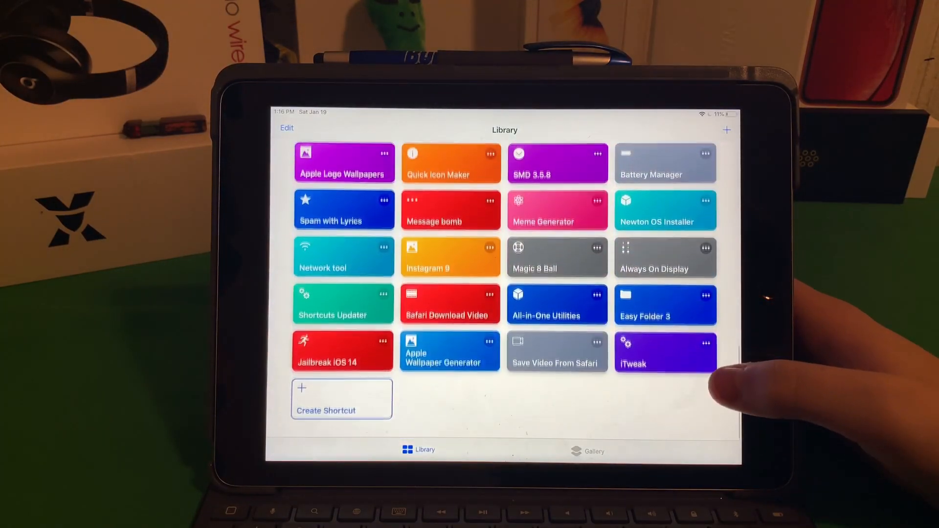
scroll("down", 3)
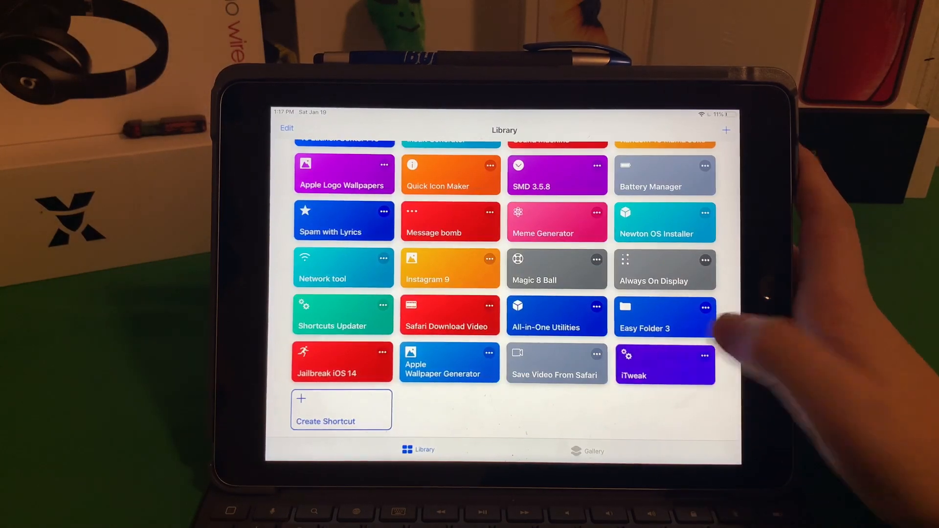
- Run iTweak, choose Settings, open iTweak Settings in Shortcuts, and close its editor
left_click(663, 364)
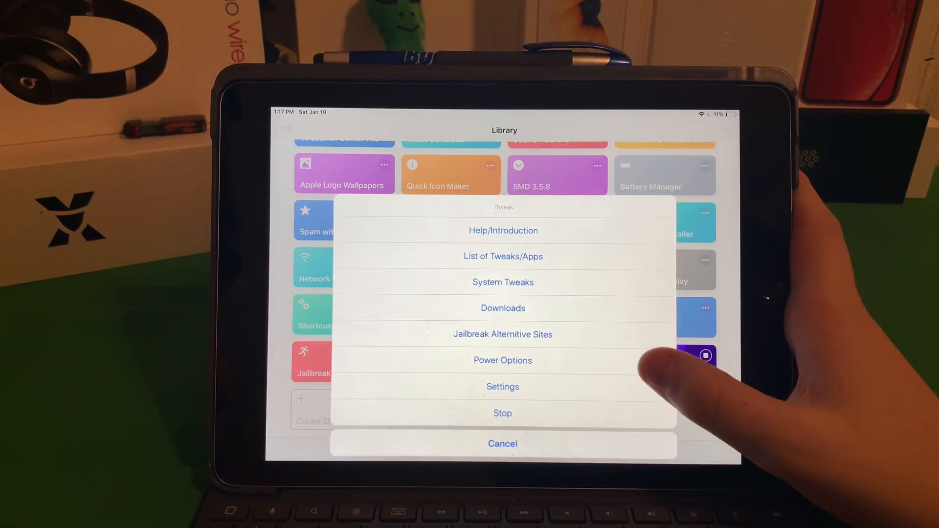
left_click(502, 443)
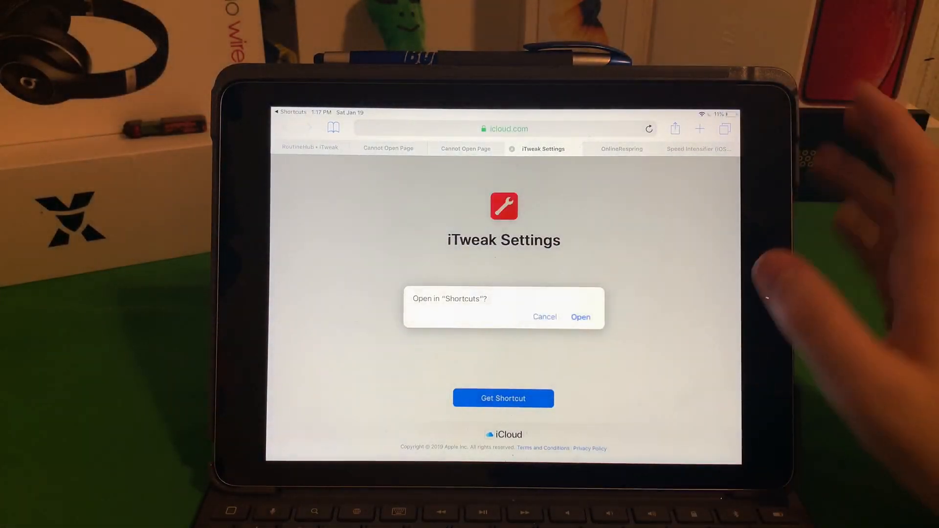
left_click(579, 317)
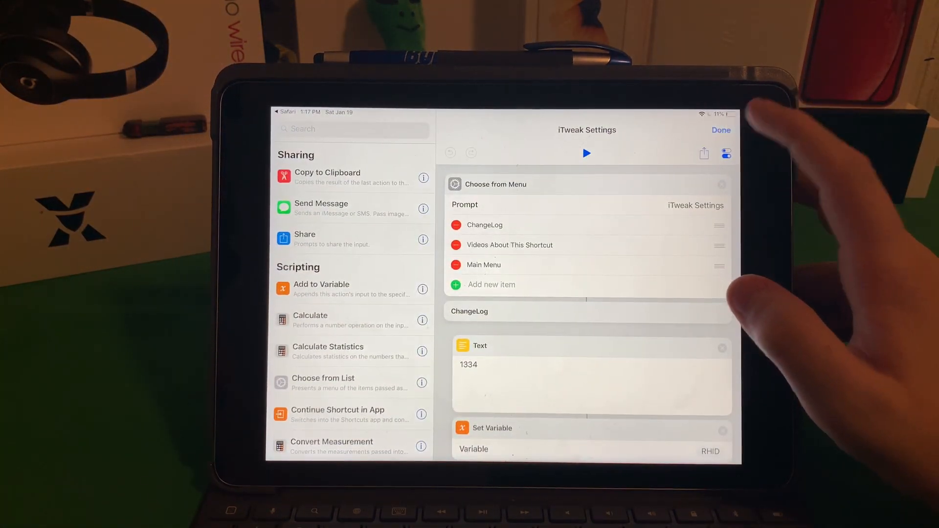
left_click(721, 130)
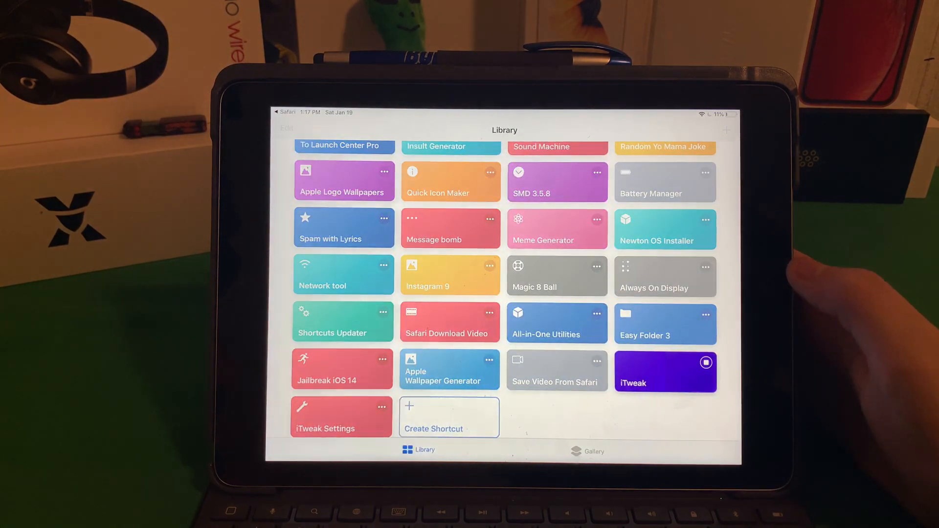
- Get the Cydia Alternatives iTweak shortcut from iTweak's Jailbreak Alternative Sites option and open it
left_click(665, 371)
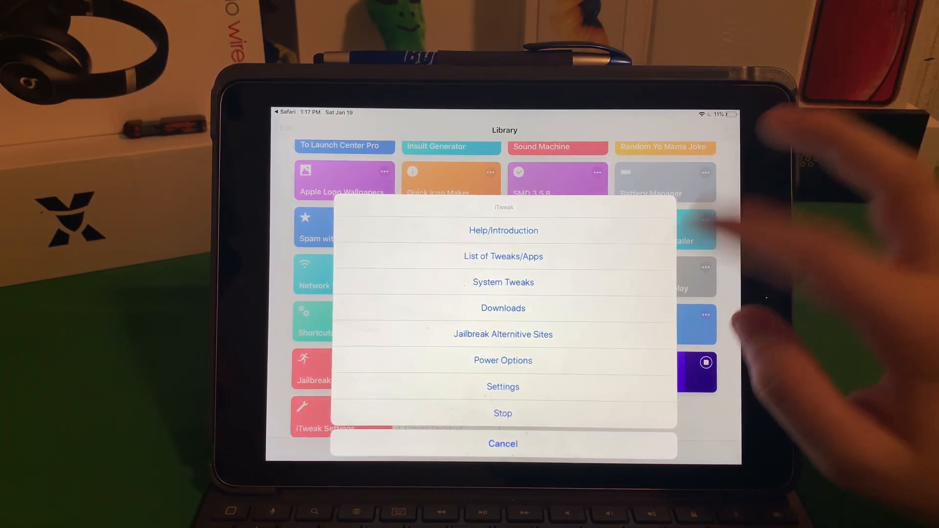
left_click(502, 444)
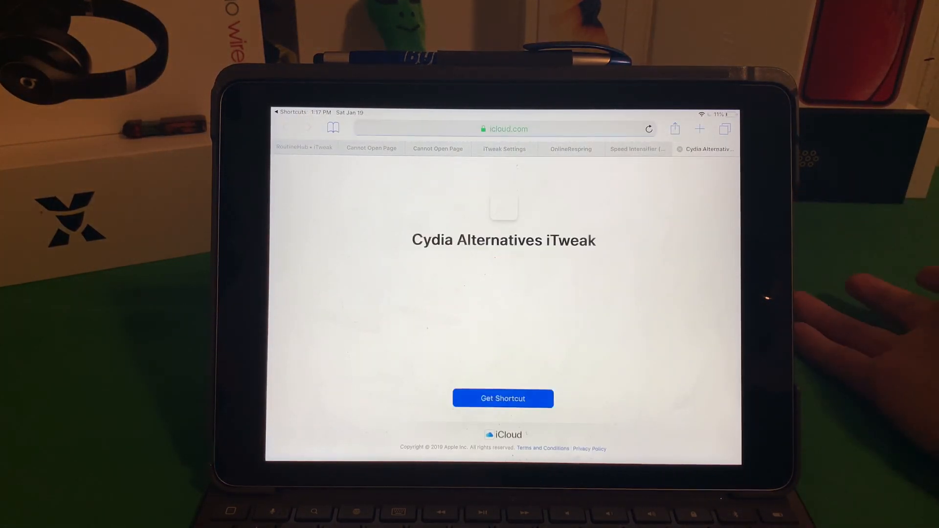
left_click(503, 398)
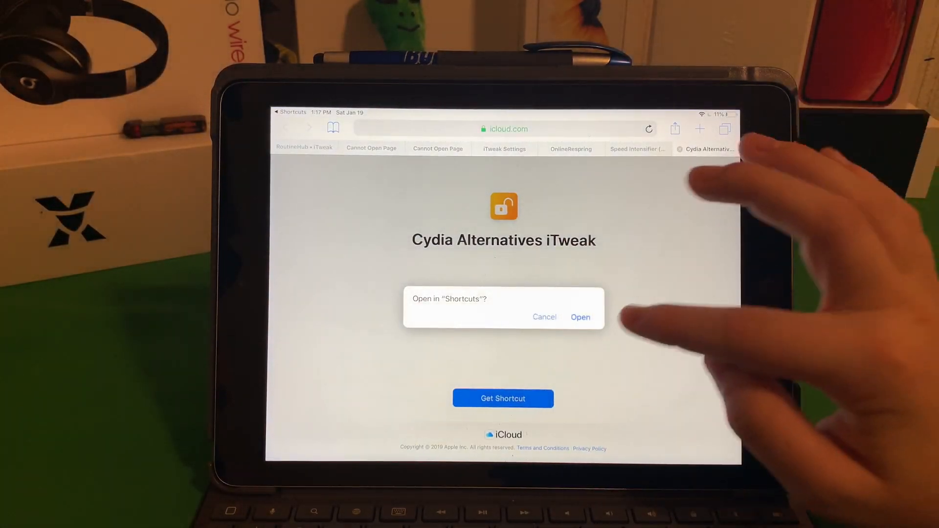
left_click(579, 317)
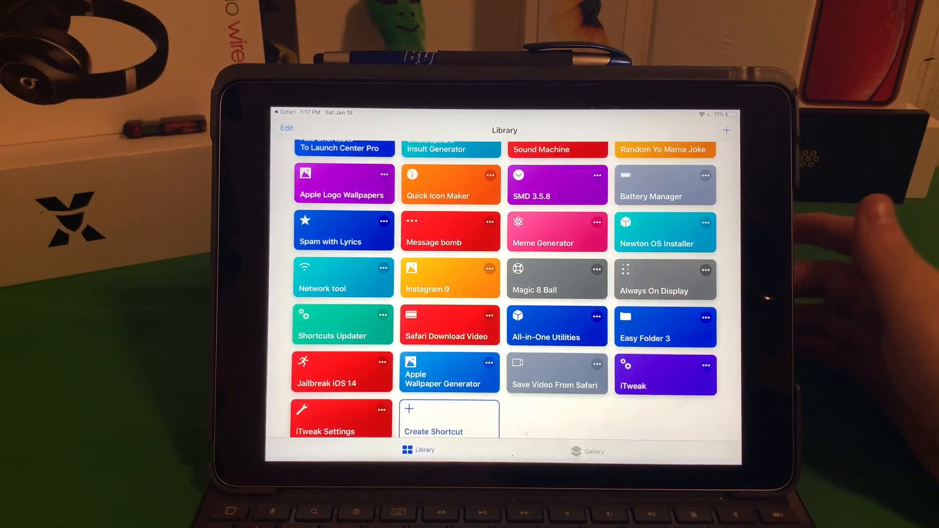
scroll("up", 3)
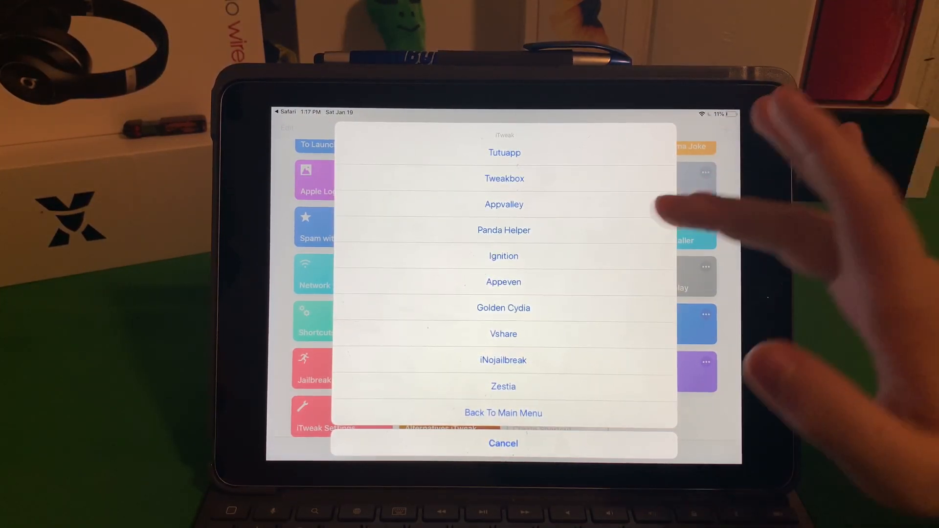
- Open Tweakbox from the alternatives list, accept its privacy notice, and view its APPS categories
left_click(503, 179)
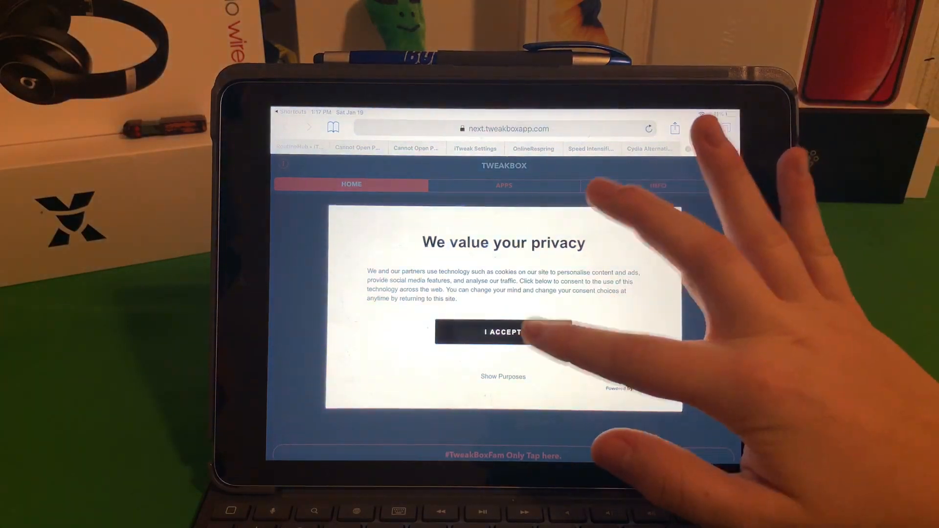
left_click(503, 332)
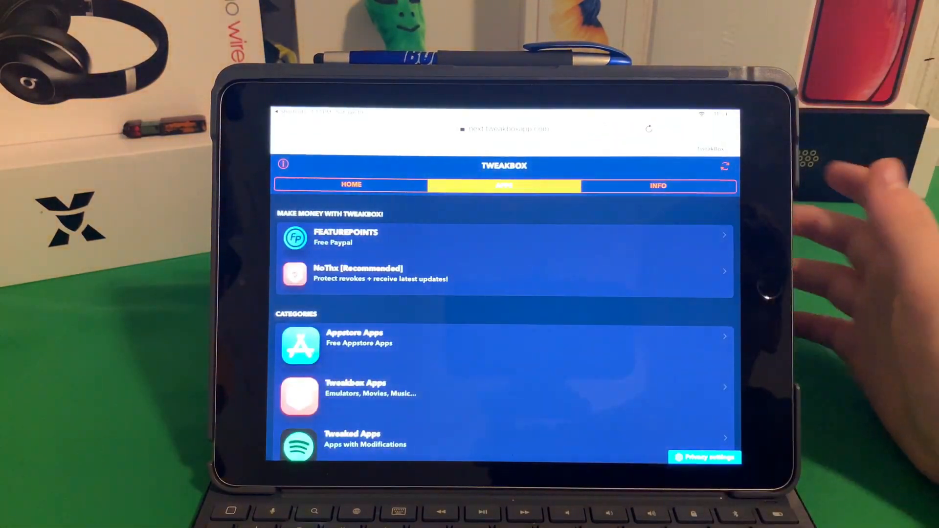
left_click(355, 388)
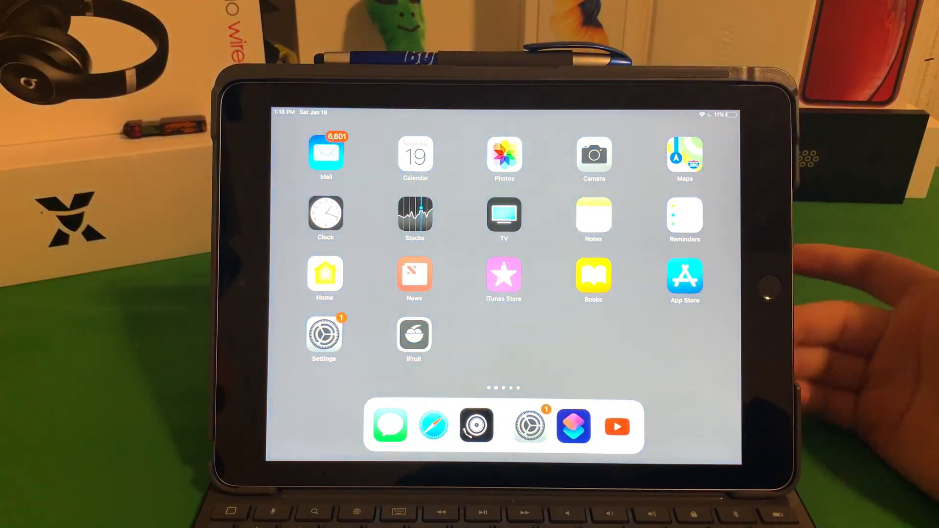
- Swipe through the Home Screen to the third page of app folders and apps
scroll("left", 3)
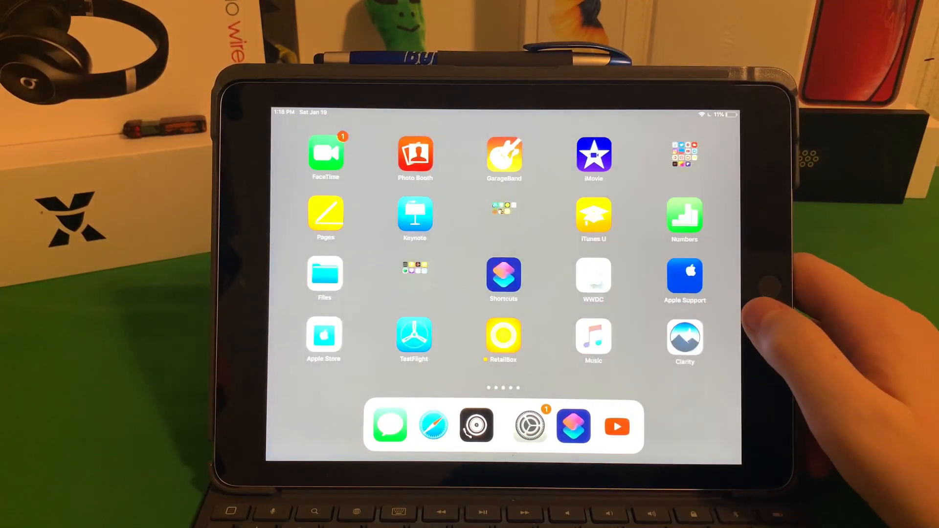
scroll("left", 3)
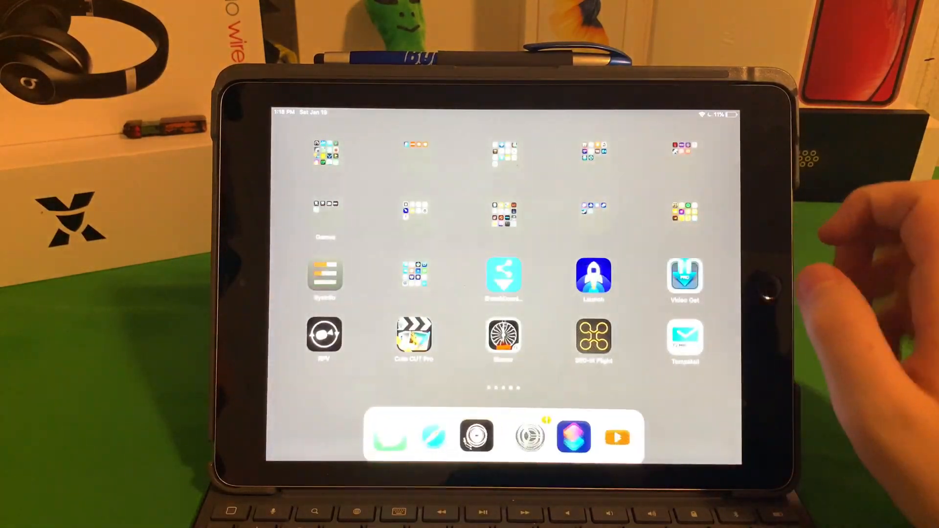